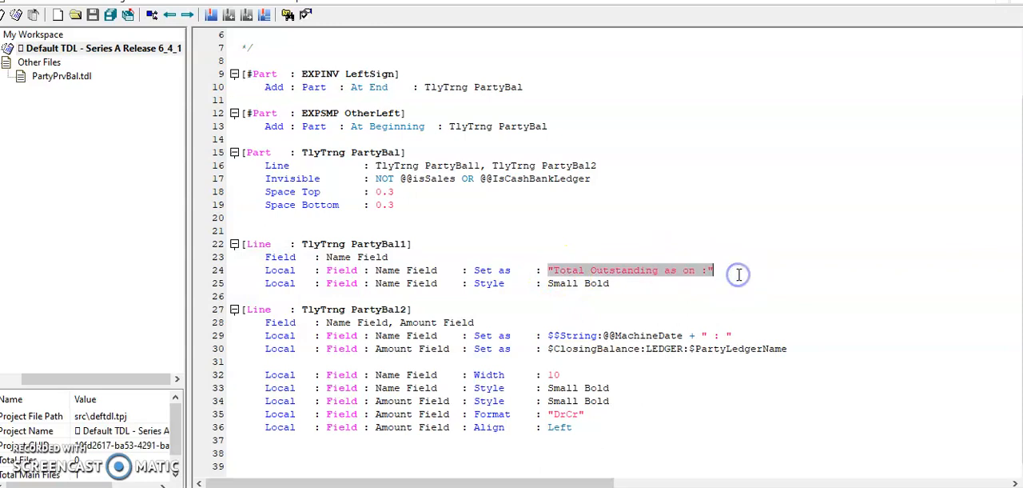
mouse_move(494, 263)
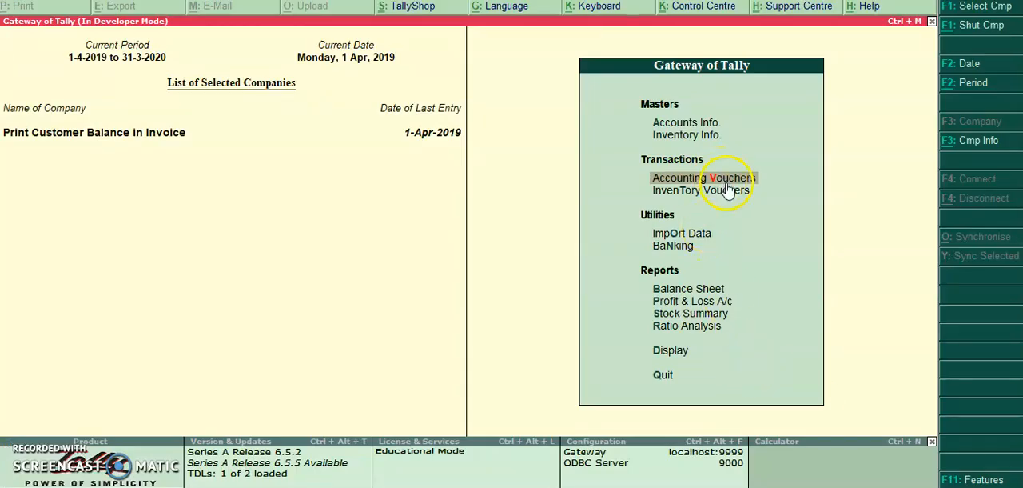
Step: Start sales invoice 7 for Customer with Item A 10 nos, adding CGST
left_click(703, 177)
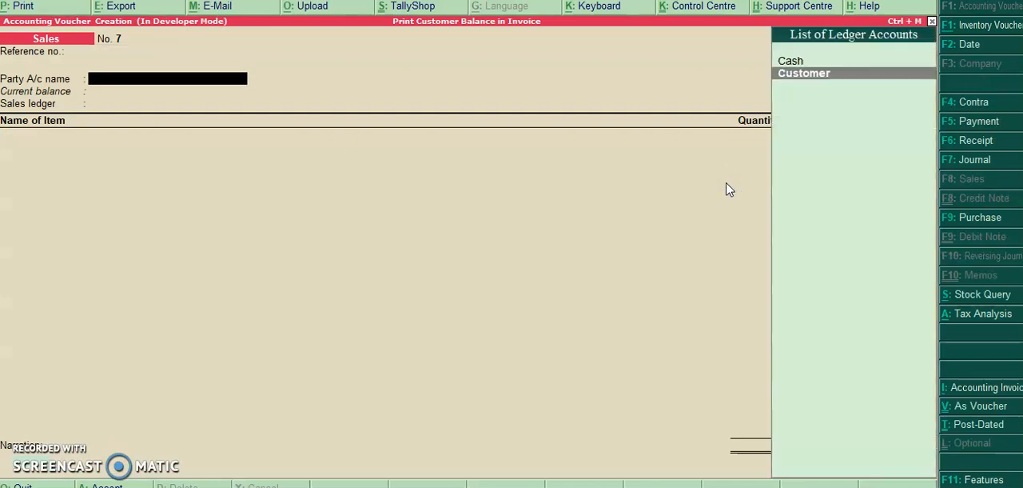
left_click(804, 73)
type("C")
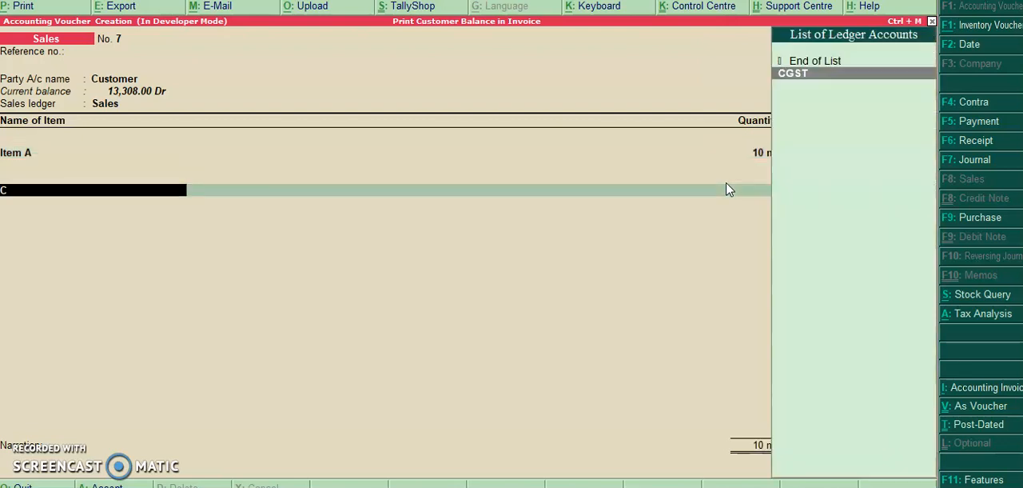
left_click(793, 72)
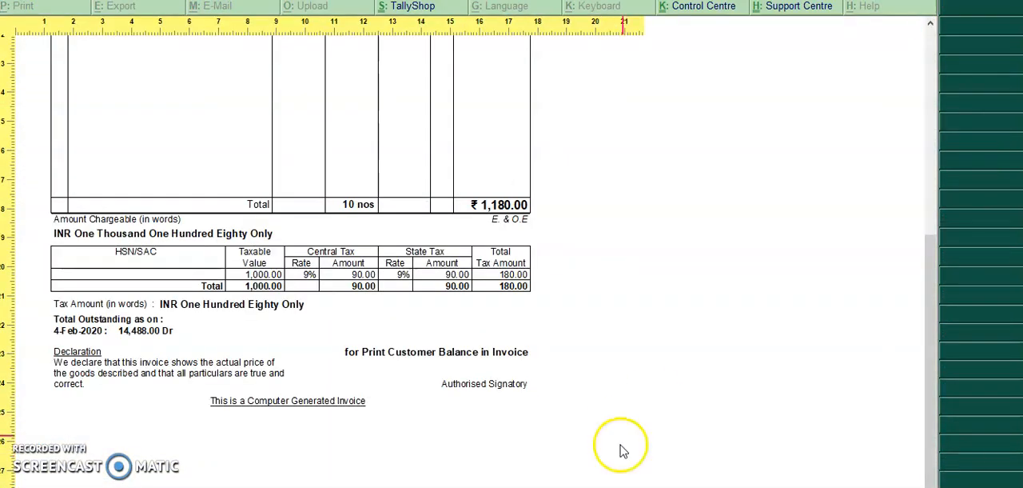
mouse_move(72, 330)
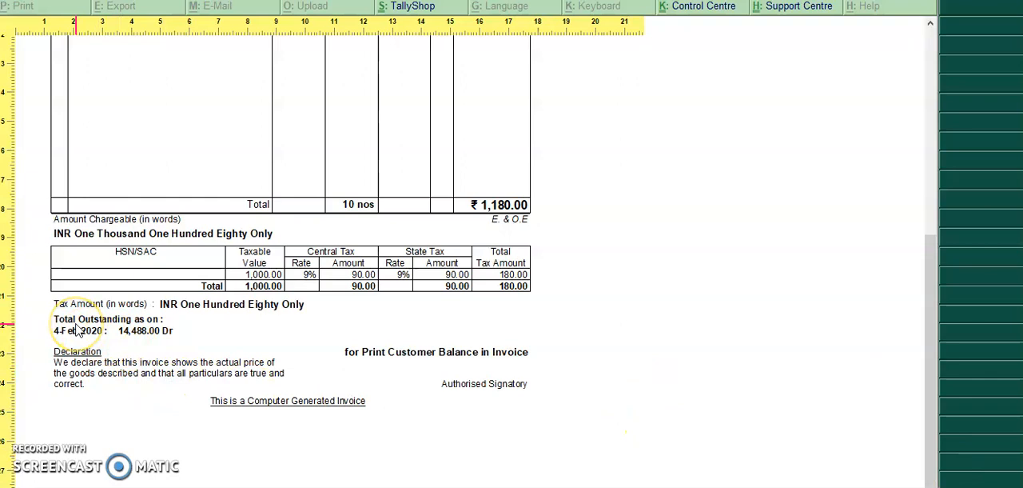
mouse_move(135, 335)
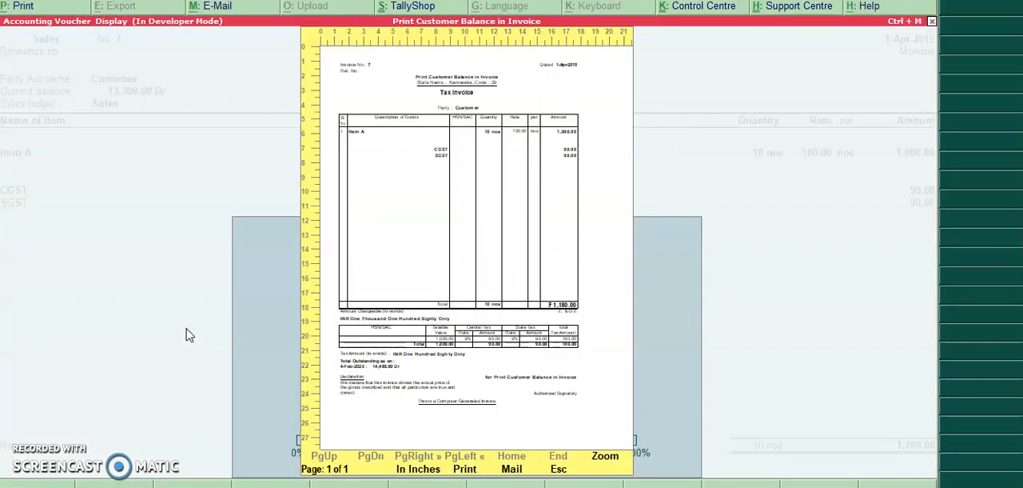
mouse_move(189, 334)
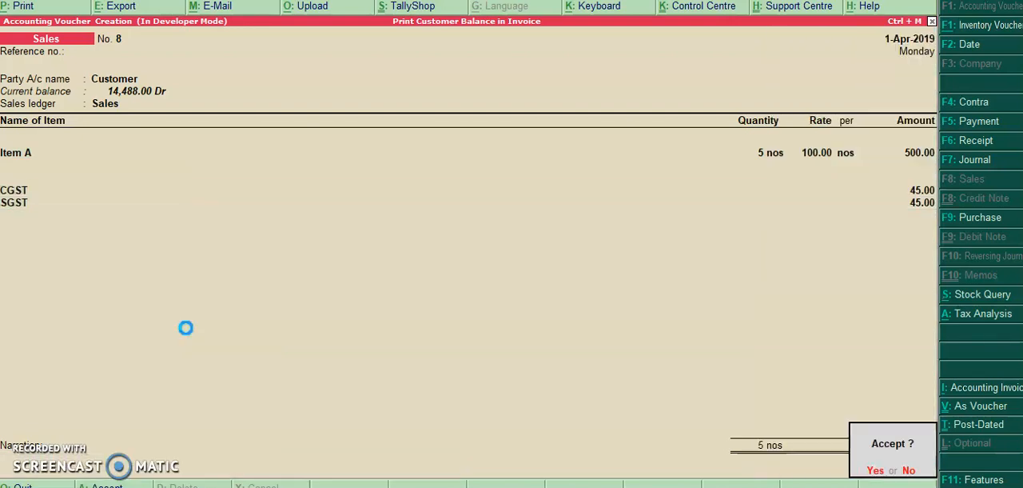
Step: Accept invoice 8 and check the printout shows Total Outstanding 15,078.00 Dr
left_click(875, 470)
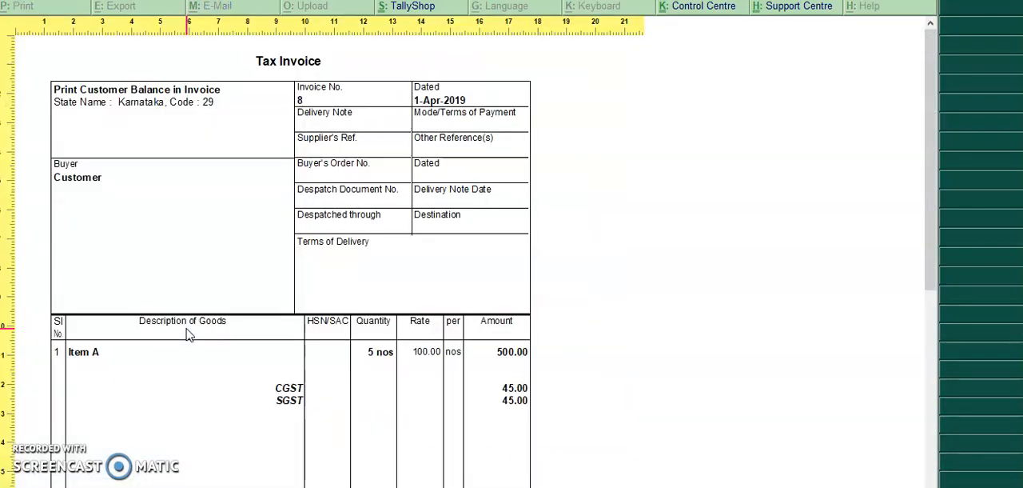
scroll("down", 3)
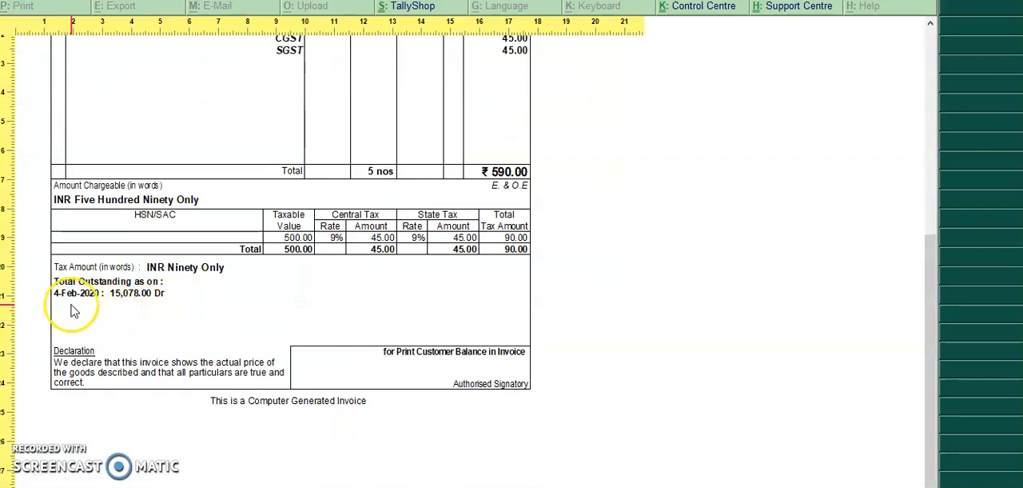
mouse_move(147, 310)
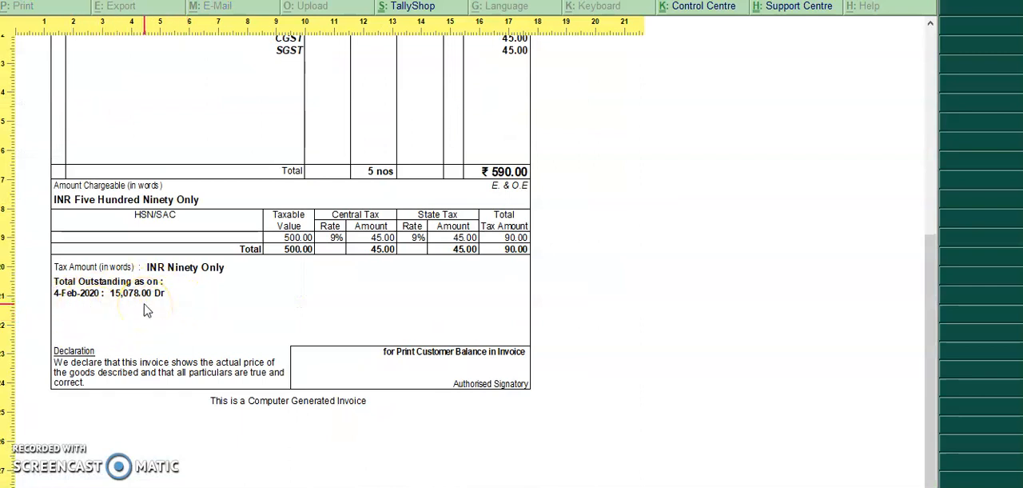
key("Escape")
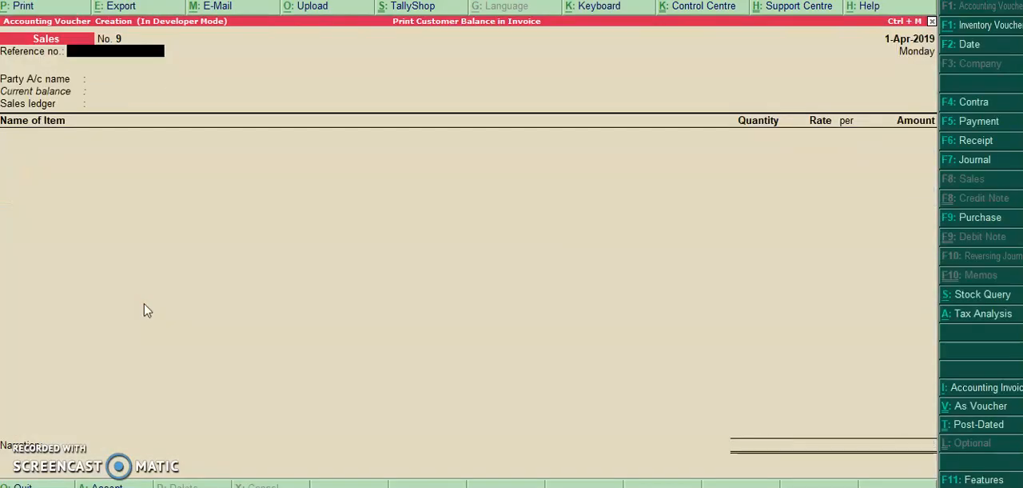
Step: Enter cash invoice 9 for Item A 5 nos with CGST, accept and print
type("Cash")
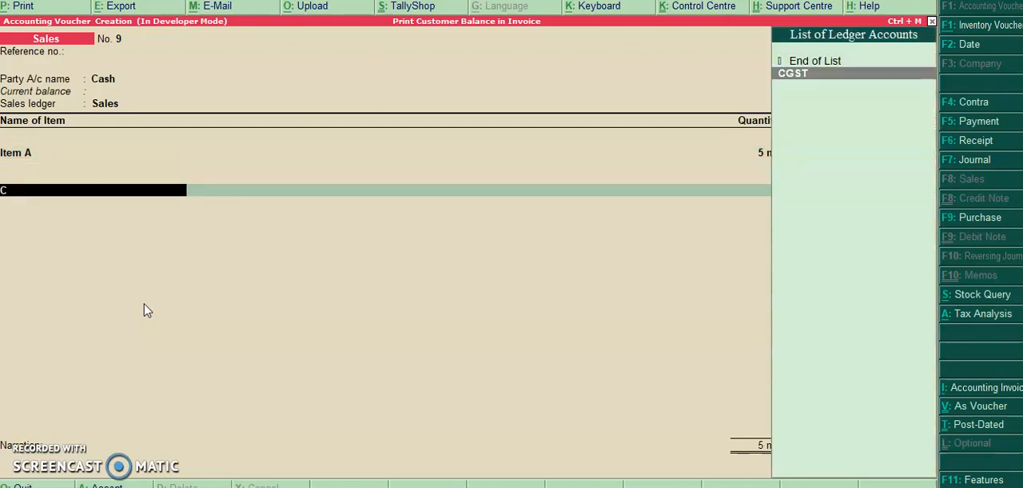
left_click(793, 72)
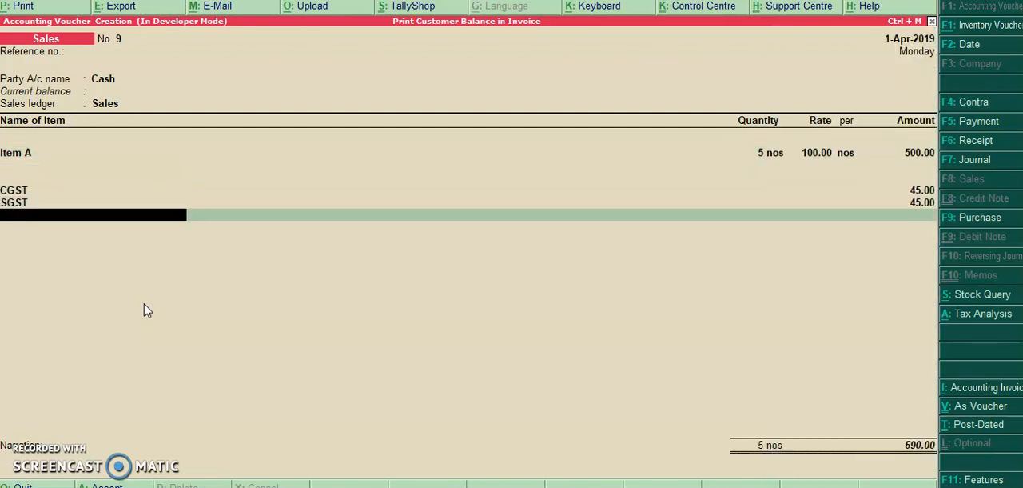
left_click(17, 6)
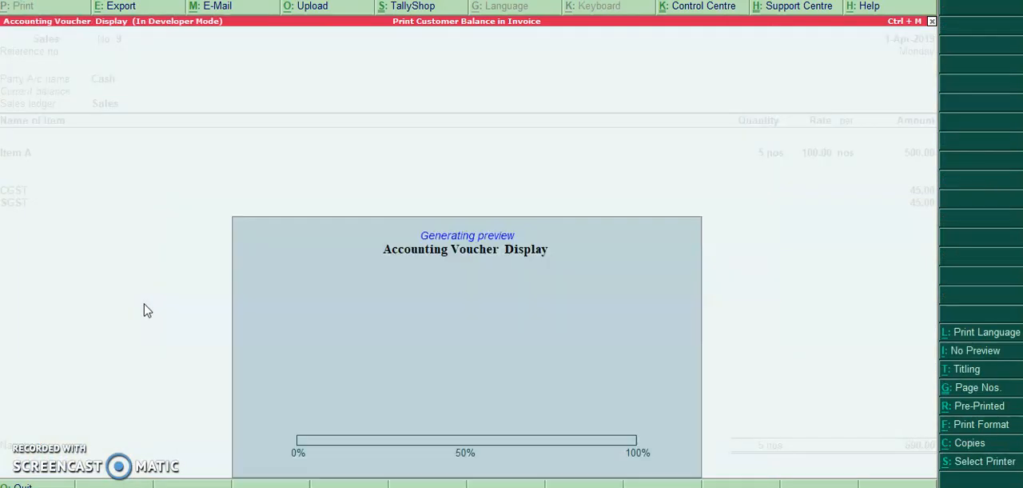